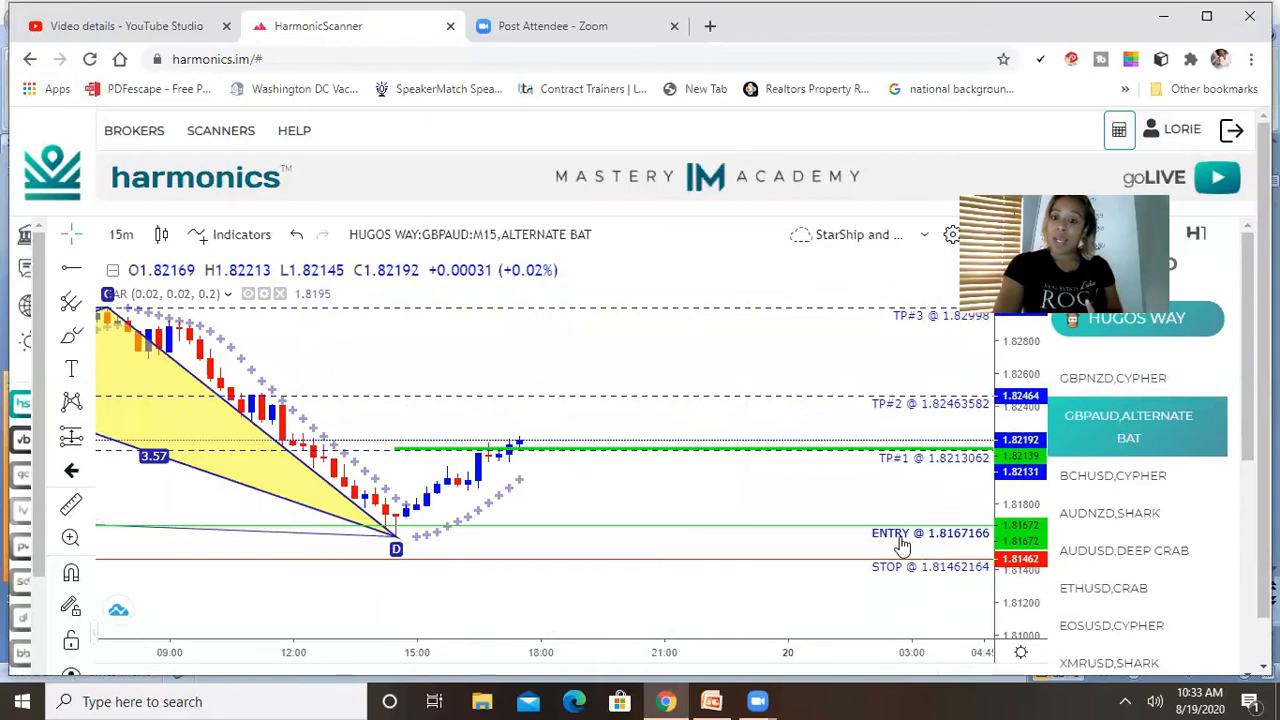
pyautogui.moveTo(925, 447)
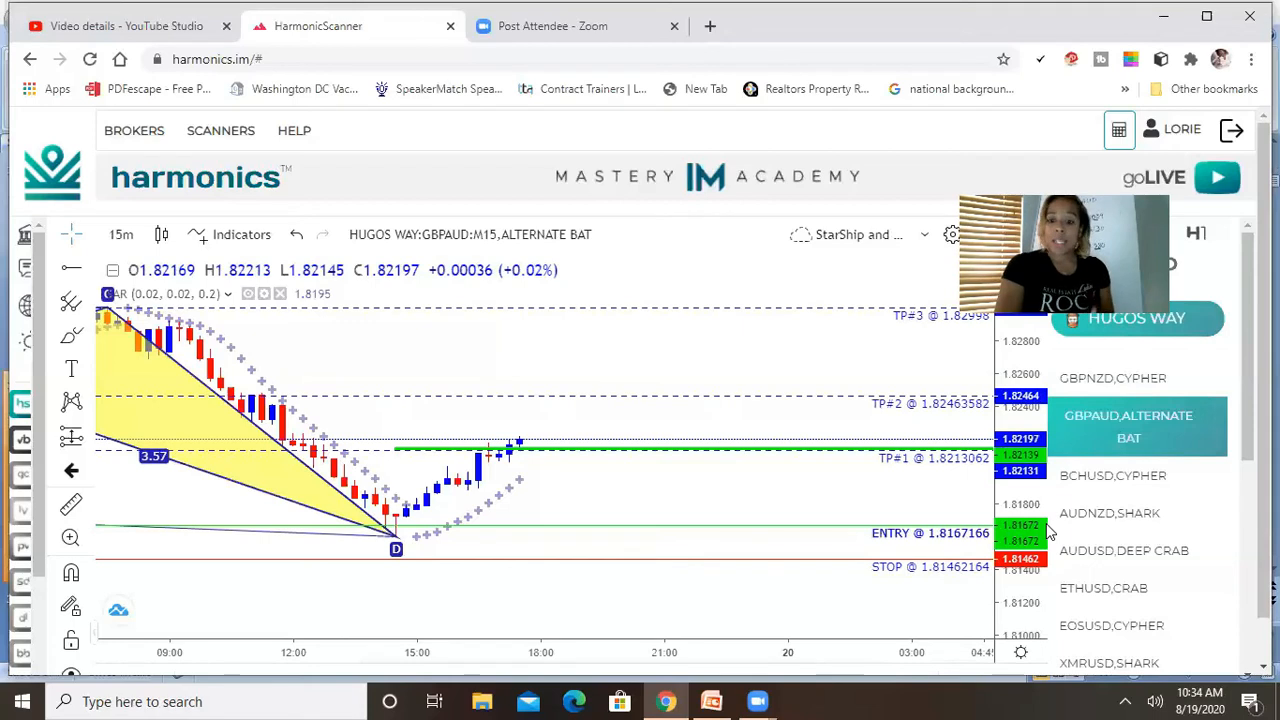
pyautogui.moveTo(910, 470)
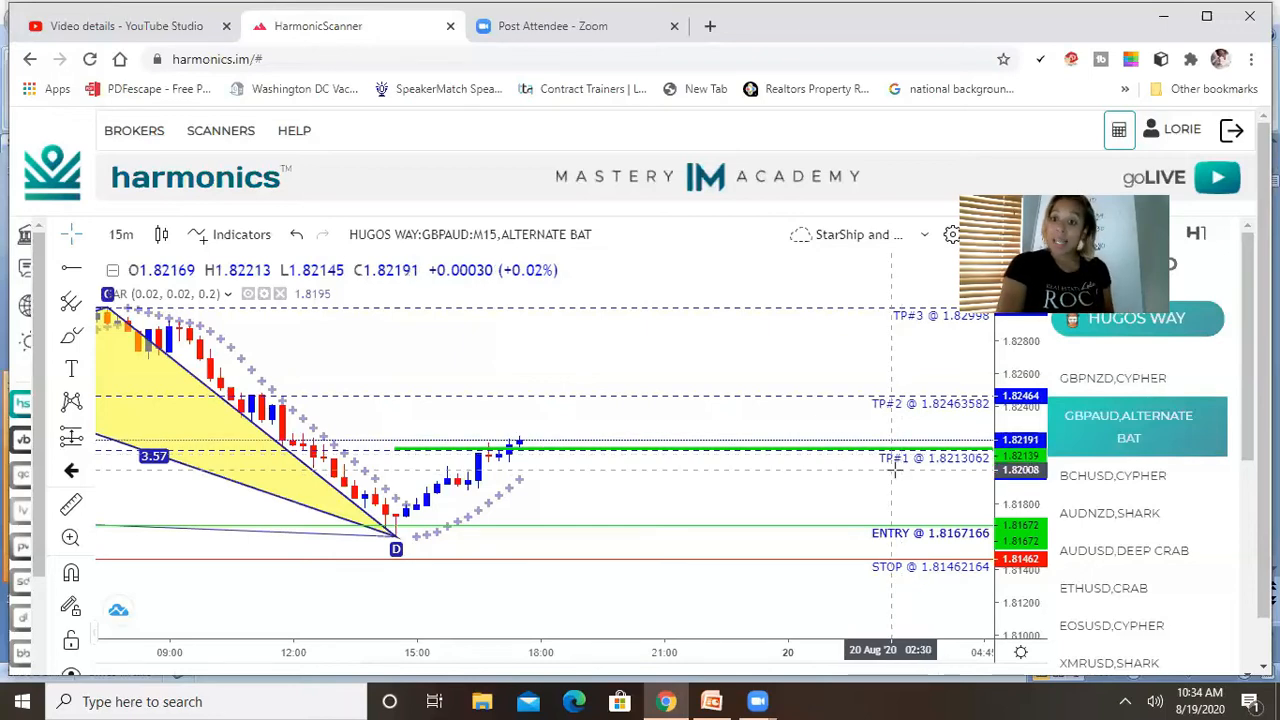
pyautogui.moveTo(733, 496)
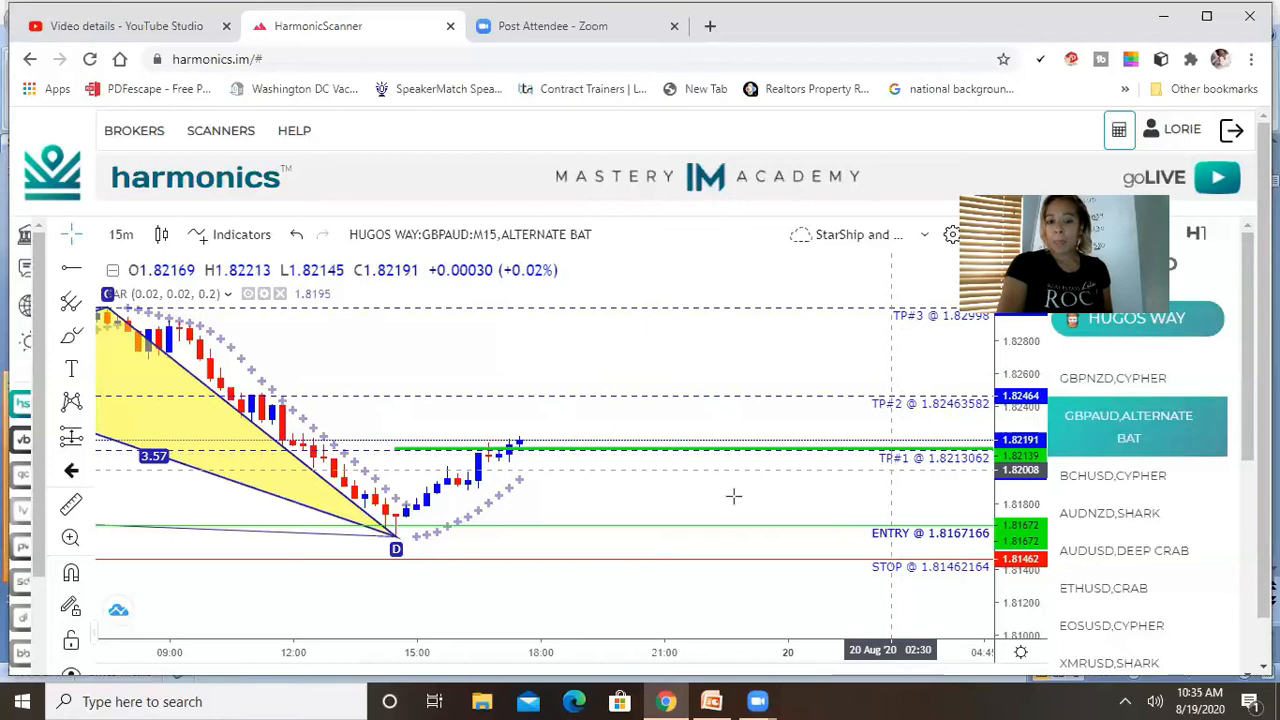
pyautogui.moveTo(727, 487)
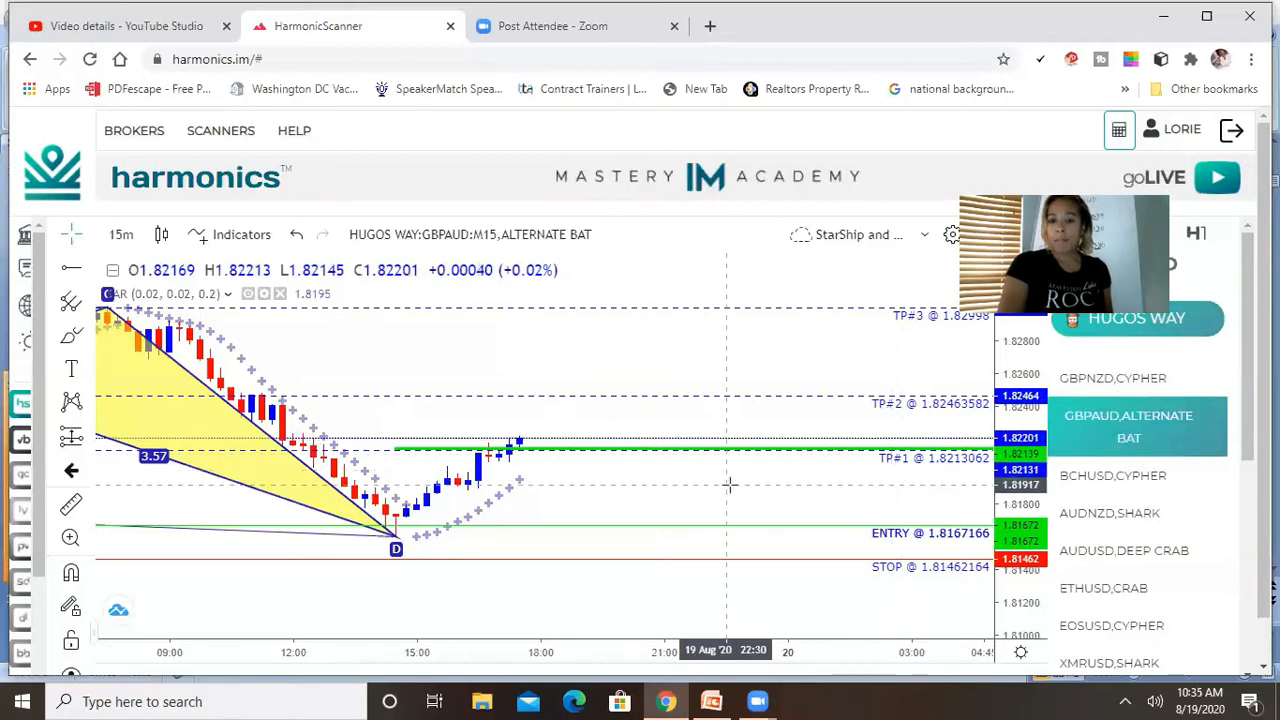
pyautogui.moveTo(735, 484)
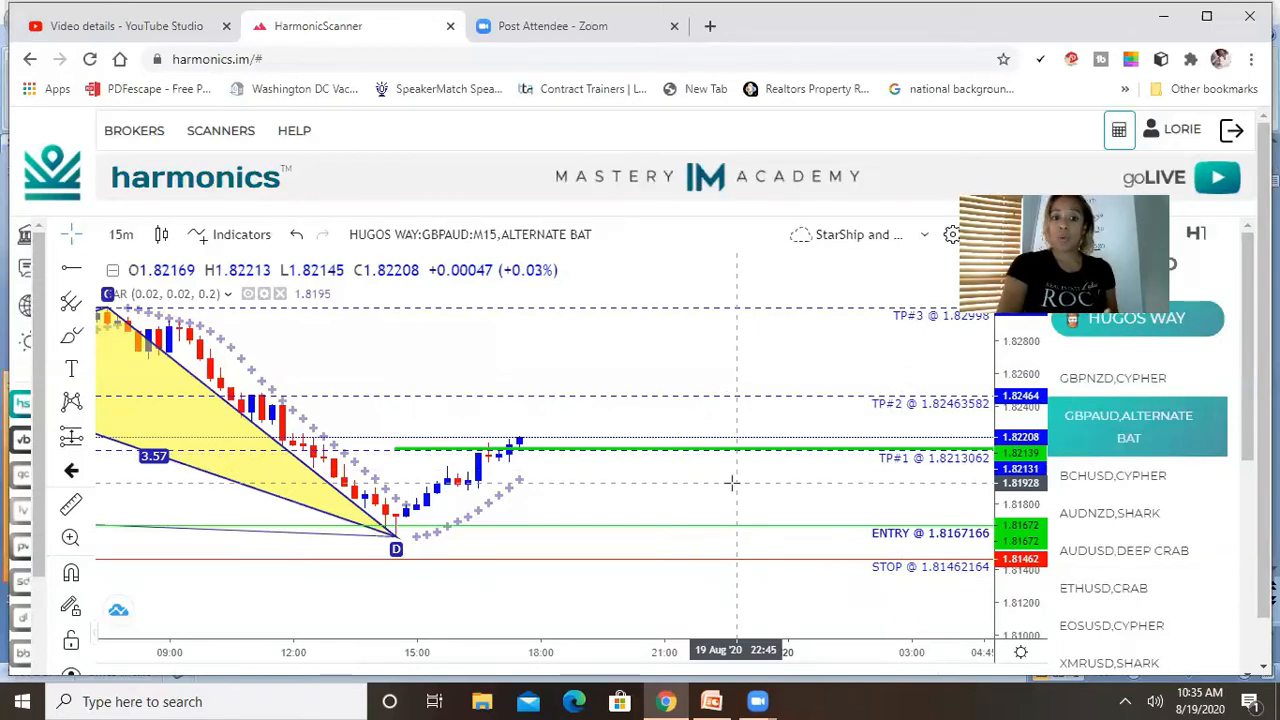
pyautogui.moveTo(715, 475)
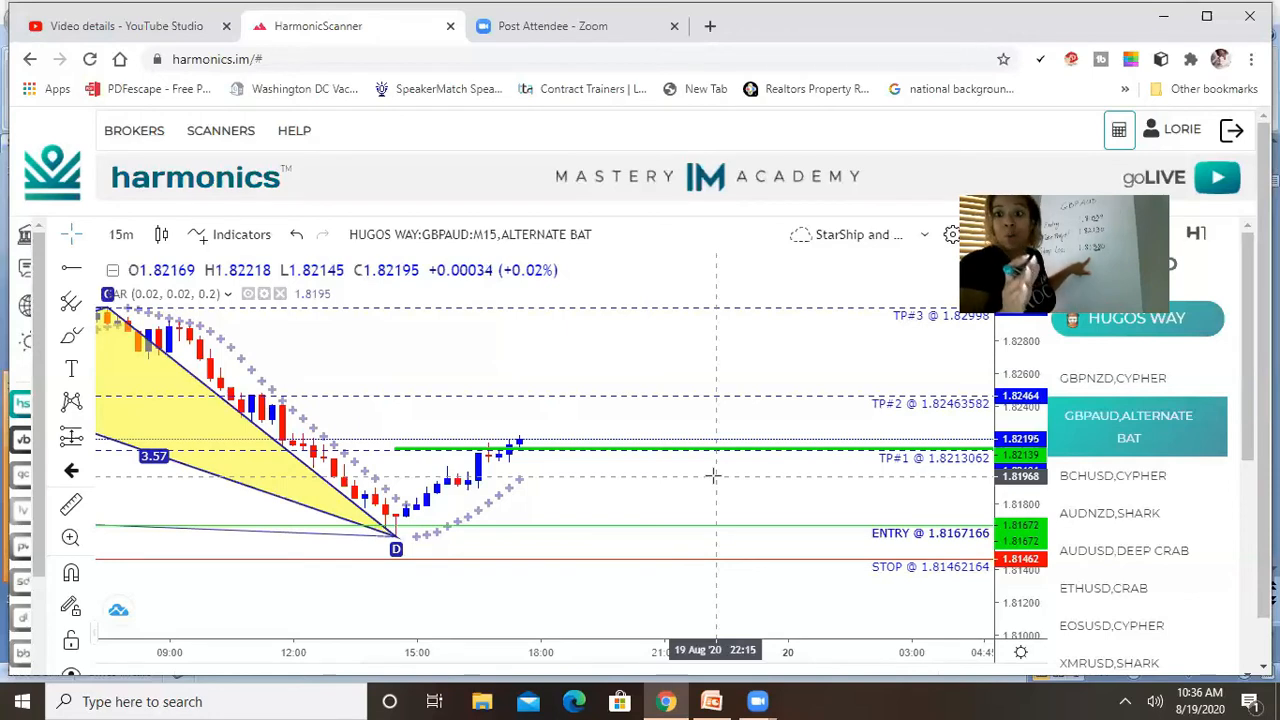
pyautogui.moveTo(703, 548)
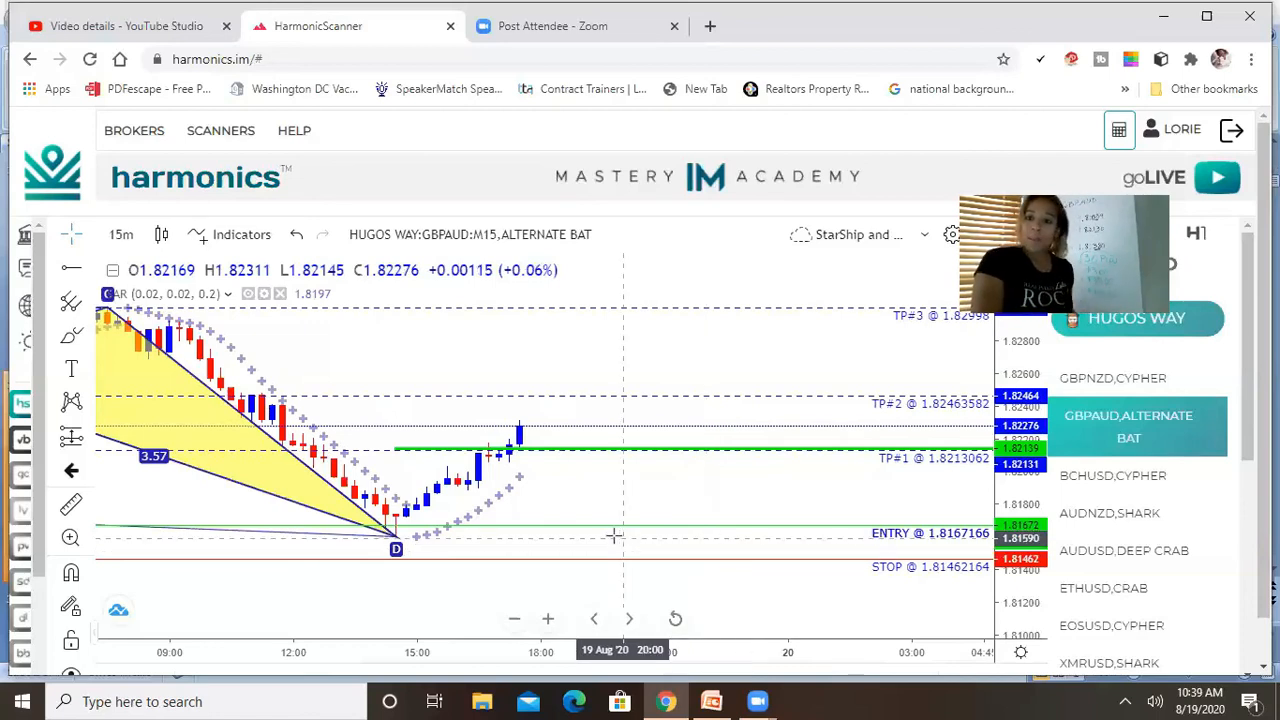
pyautogui.moveTo(590, 530)
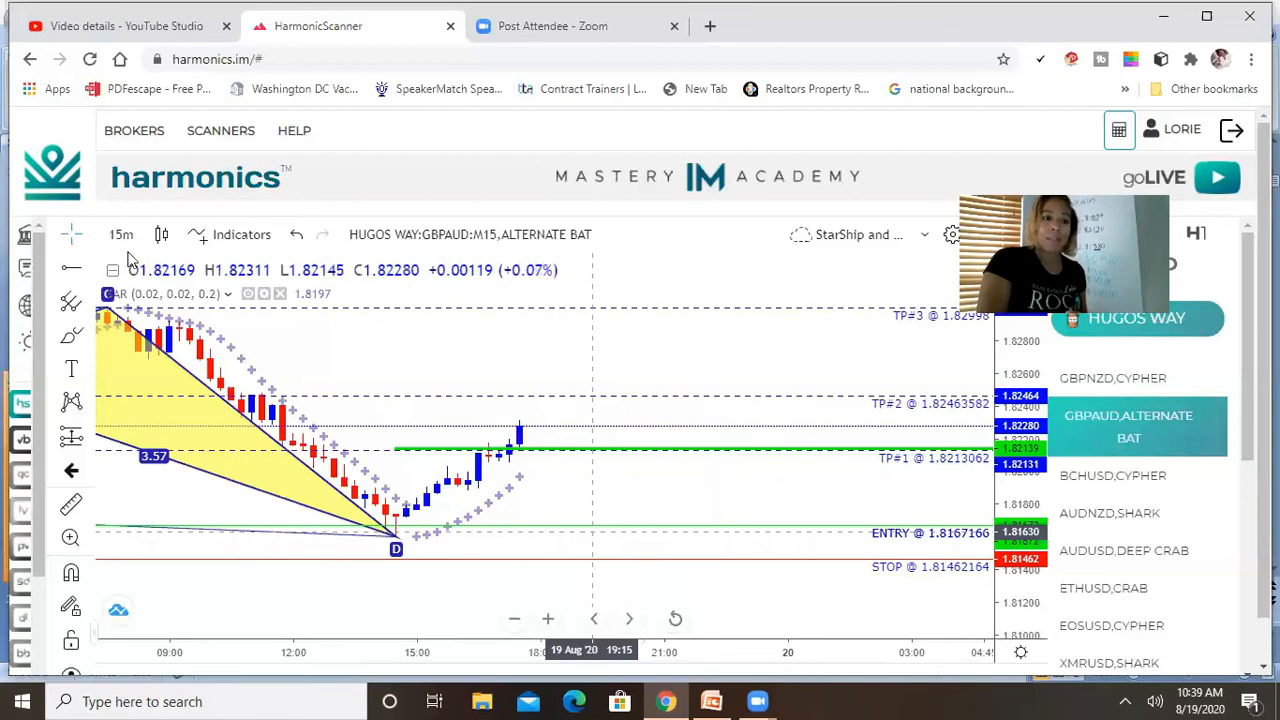
pyautogui.moveTo(71, 267)
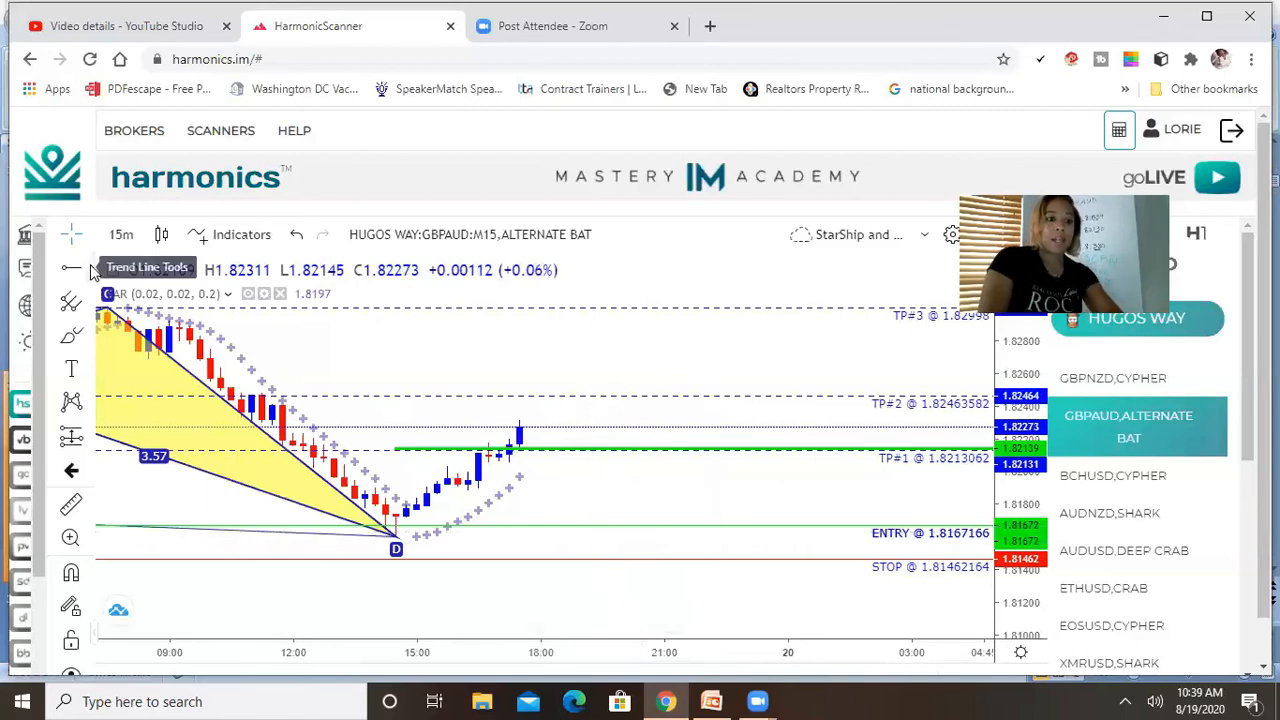
# Place a black horizontal line on the GBPAUD chart at the 1.81836 entry price
pyautogui.click(71, 268)
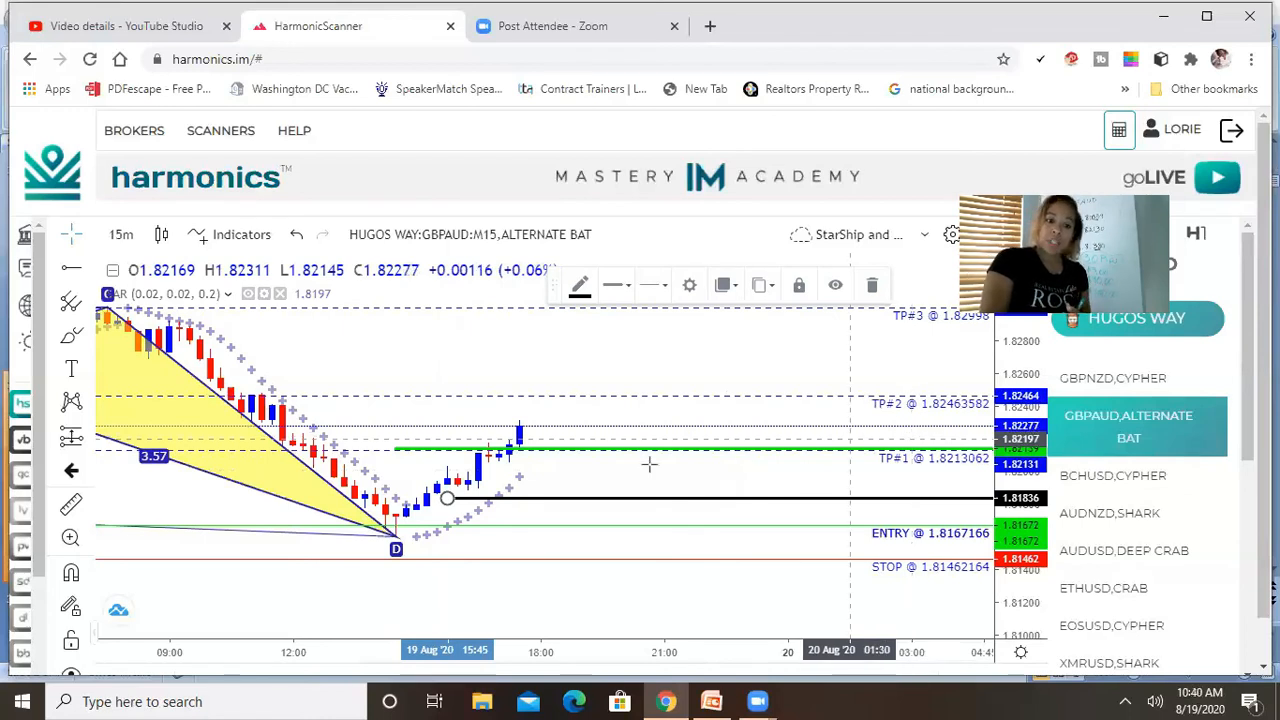
pyautogui.moveTo(530, 440)
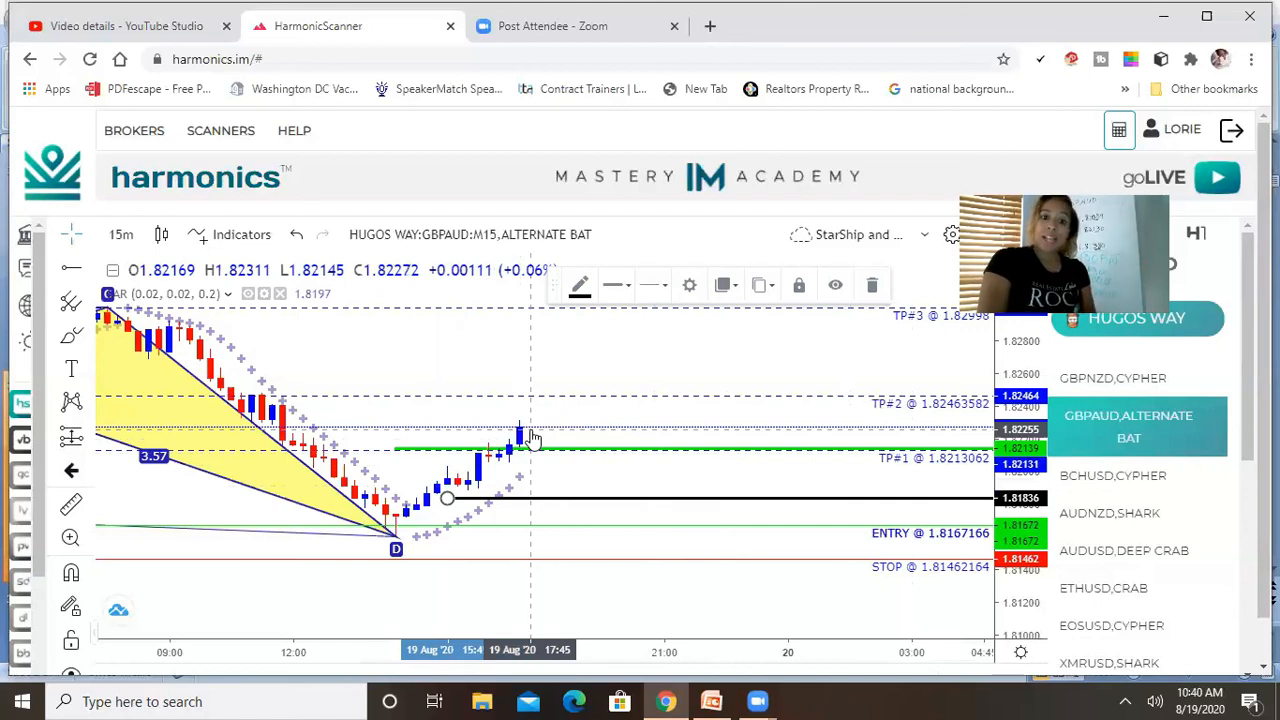
pyautogui.moveTo(640, 405)
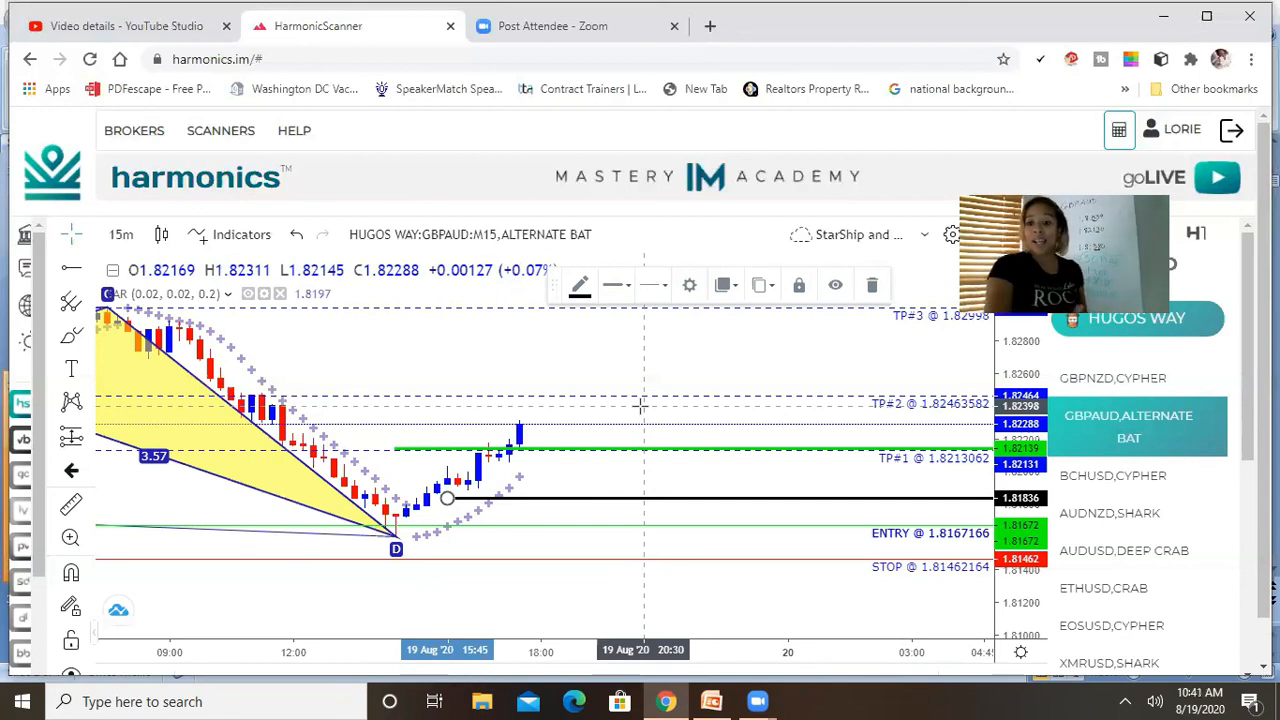
pyautogui.moveTo(817, 542)
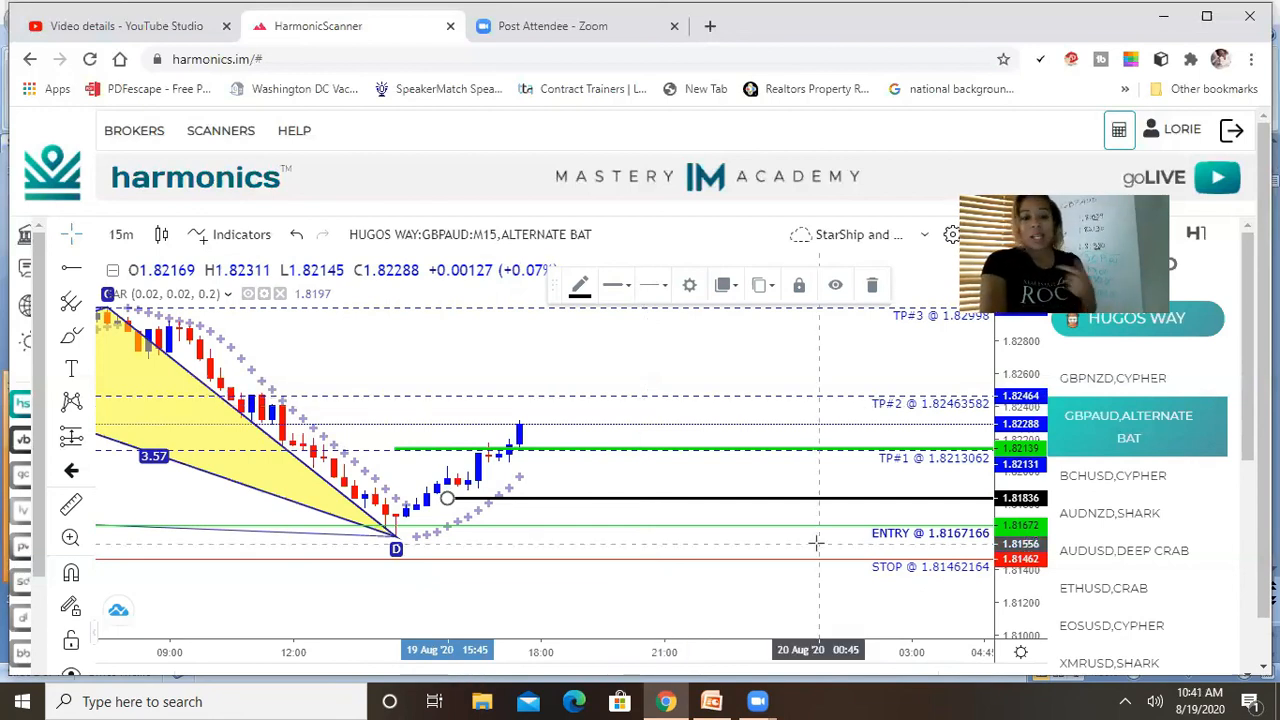